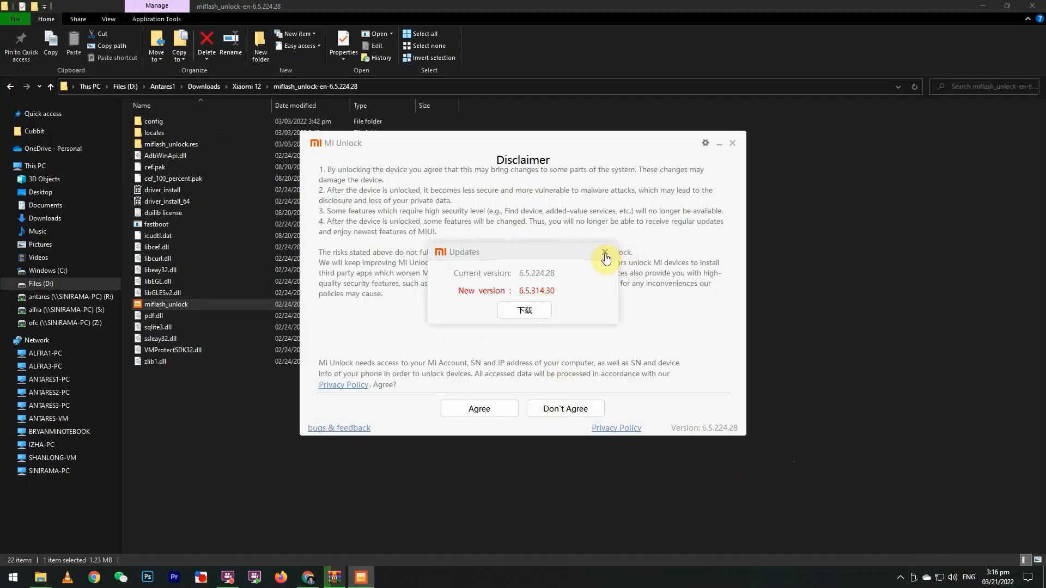
# - Dismiss the Mi Unlock update notice to reach the Mi account sign-in page
pyautogui.click(604, 255)
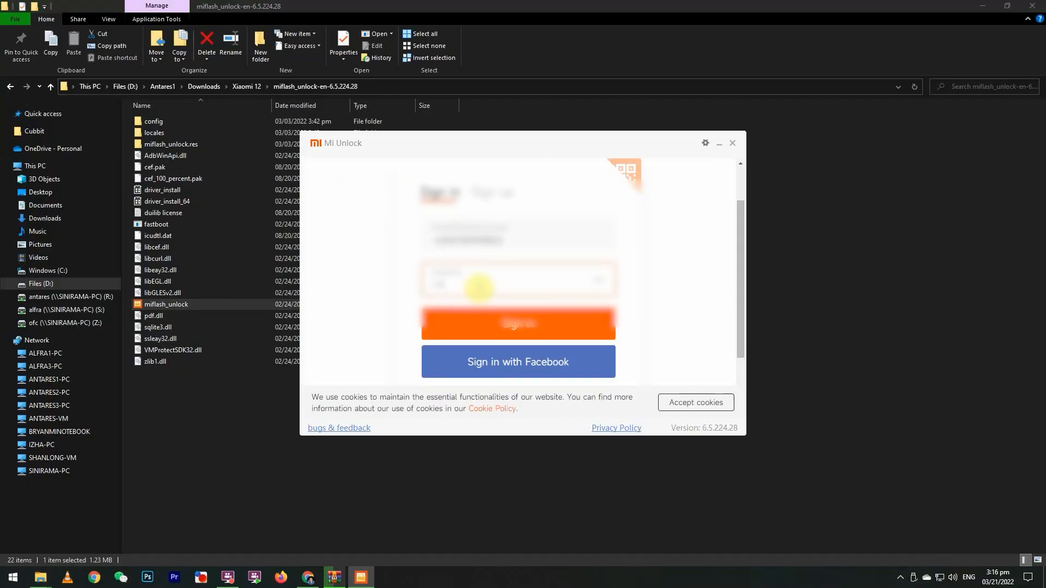
# - Sign in, start unlocking the phone, and accept both the data-loss and security-risk warnings
pyautogui.click(518, 324)
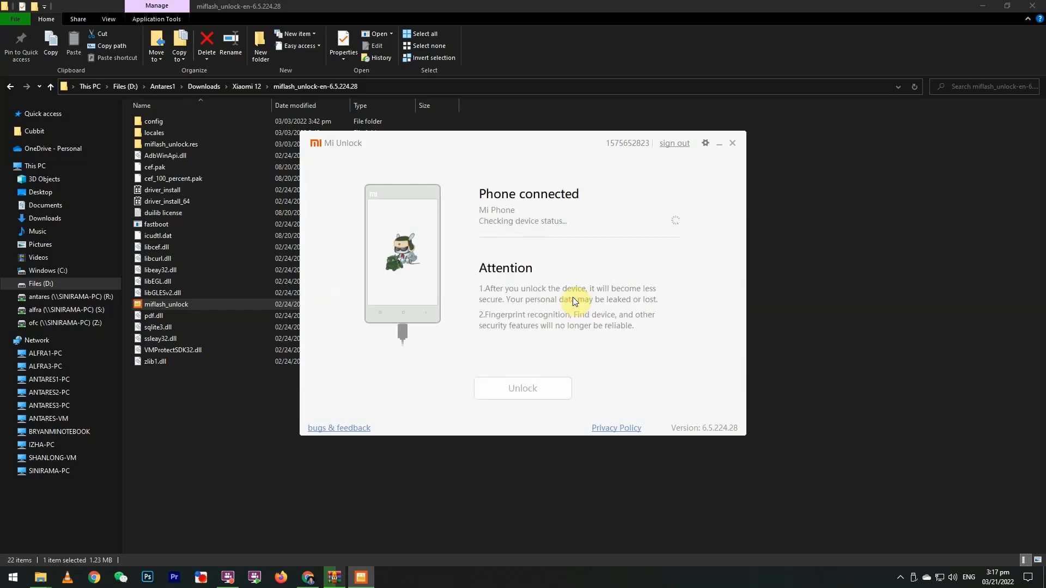
pyautogui.click(522, 388)
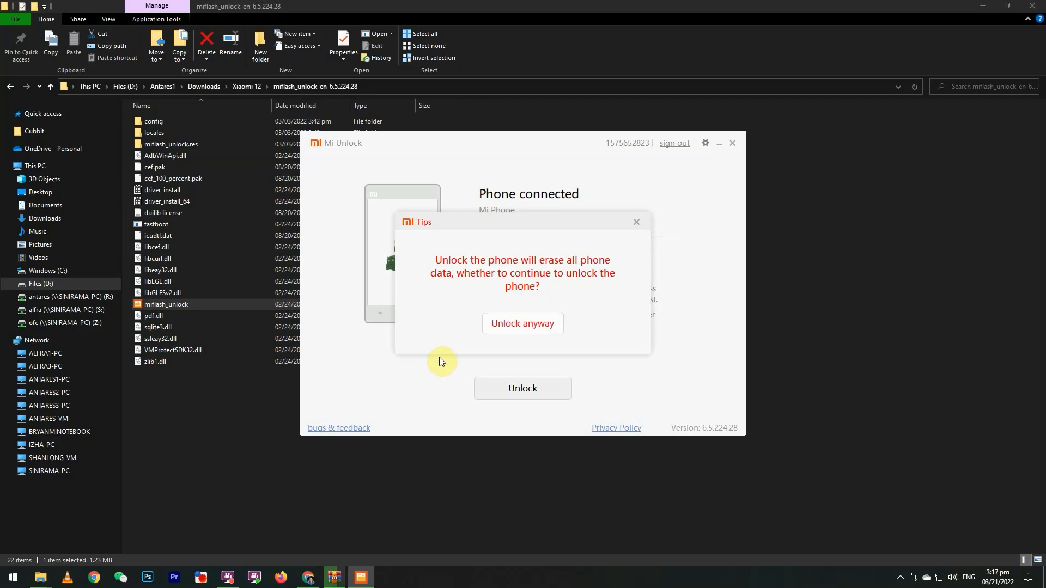
pyautogui.click(522, 322)
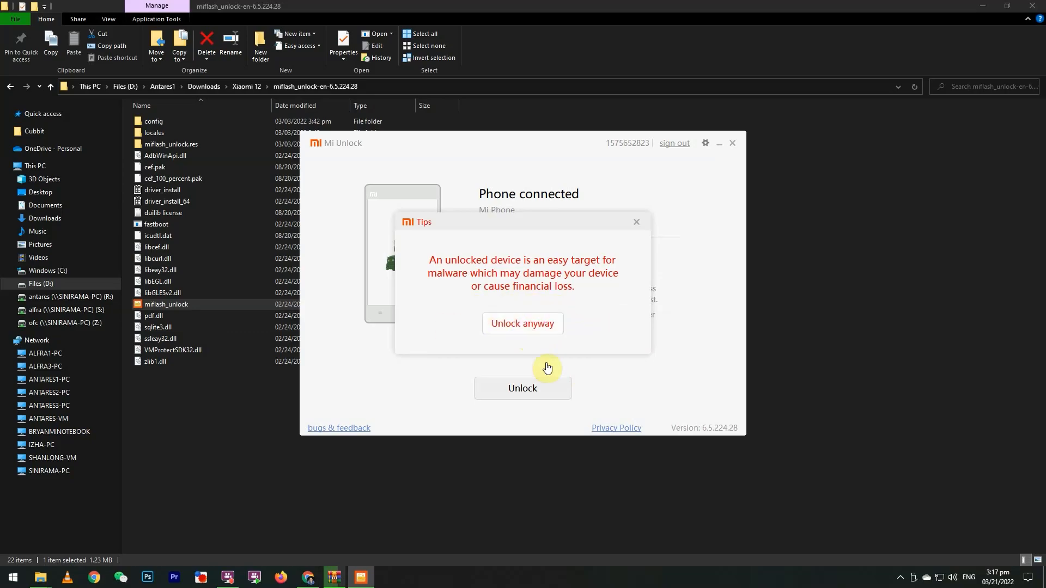
pyautogui.click(522, 323)
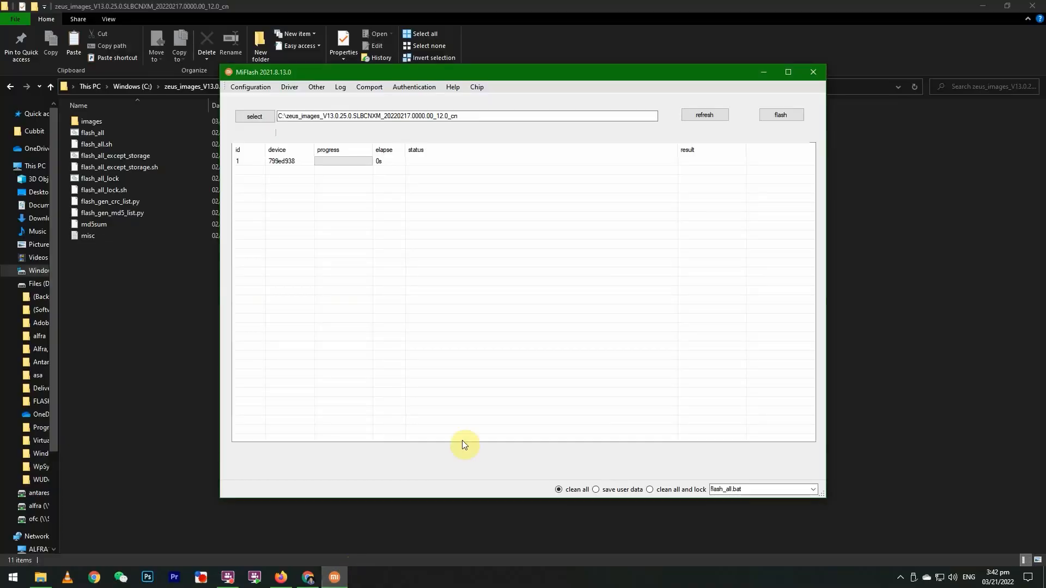
# - Select the Xiaomi 12 fastboot ROM folder and begin flashing it with clean all
pyautogui.click(254, 117)
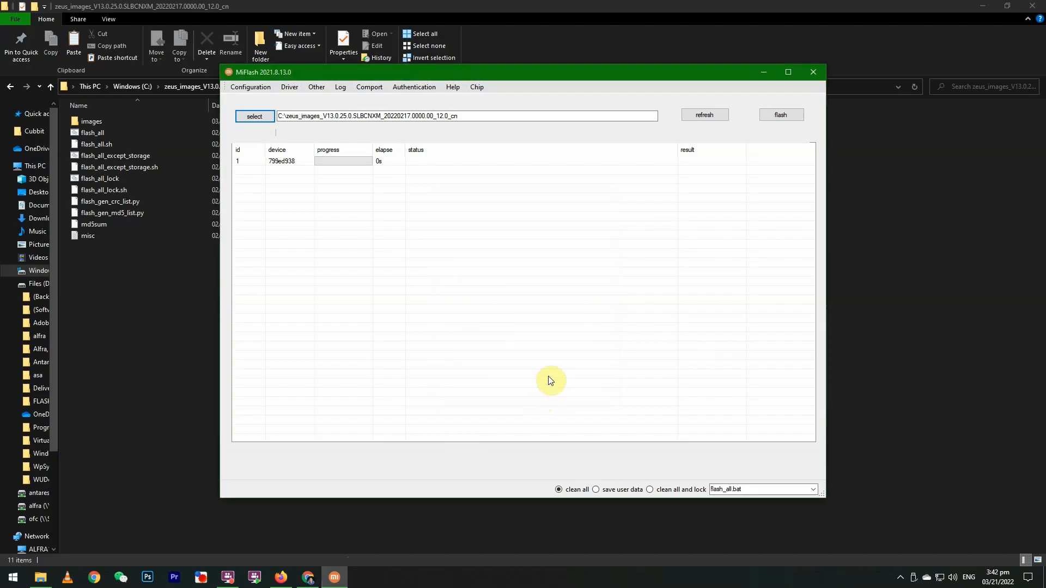
pyautogui.moveTo(682, 76)
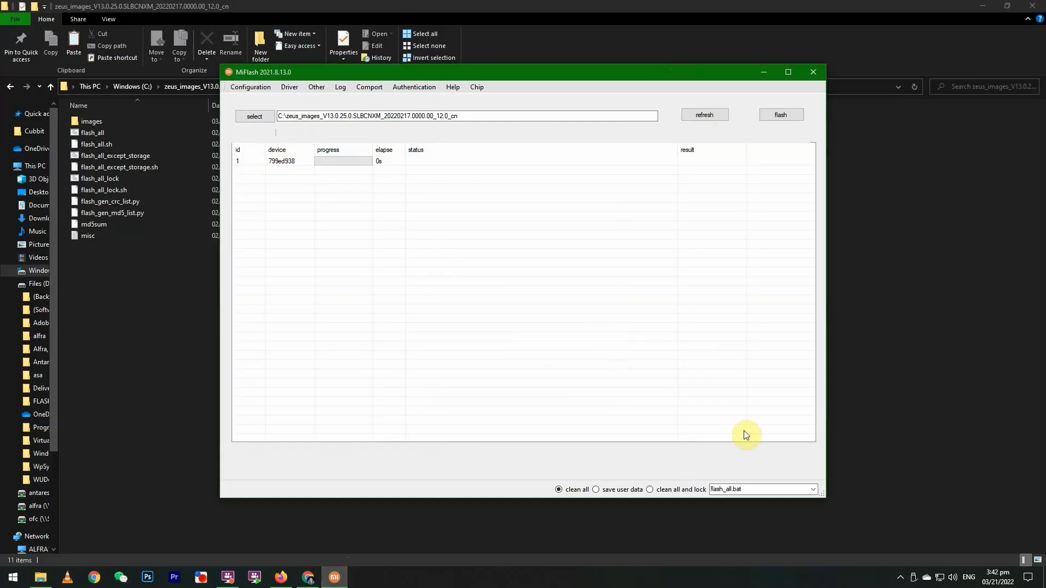
pyautogui.moveTo(595, 481)
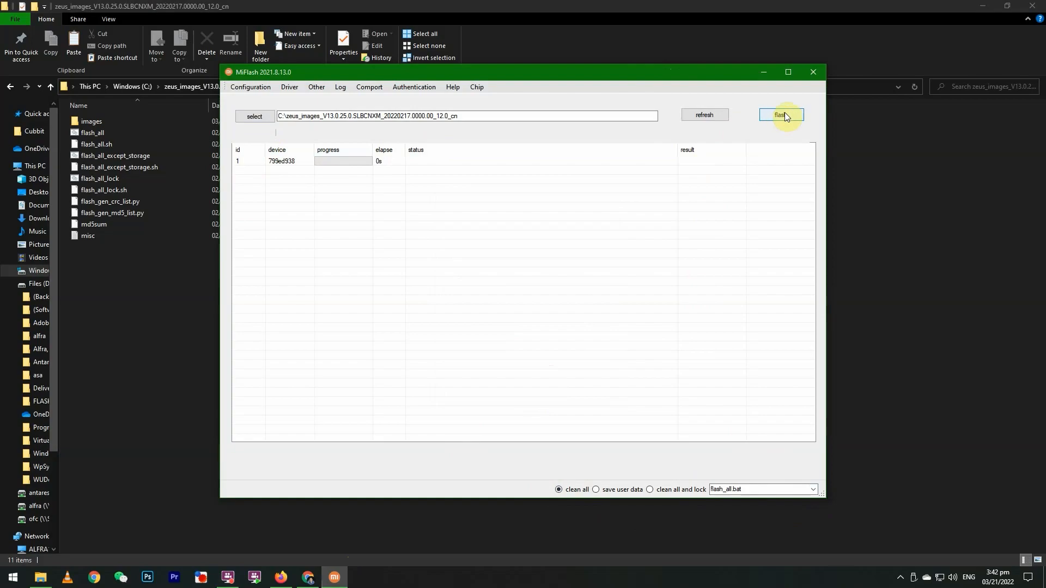
pyautogui.click(782, 116)
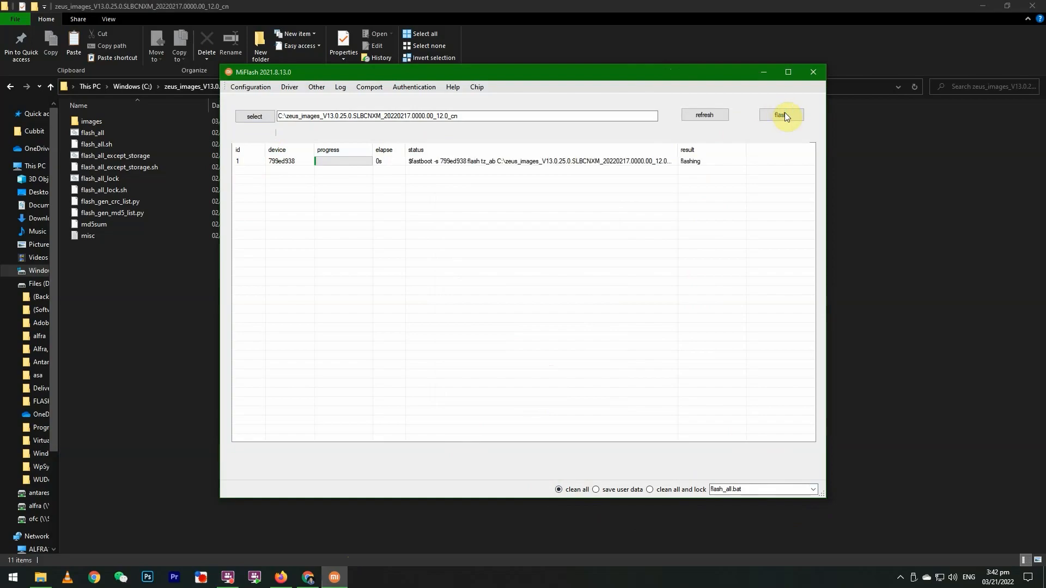